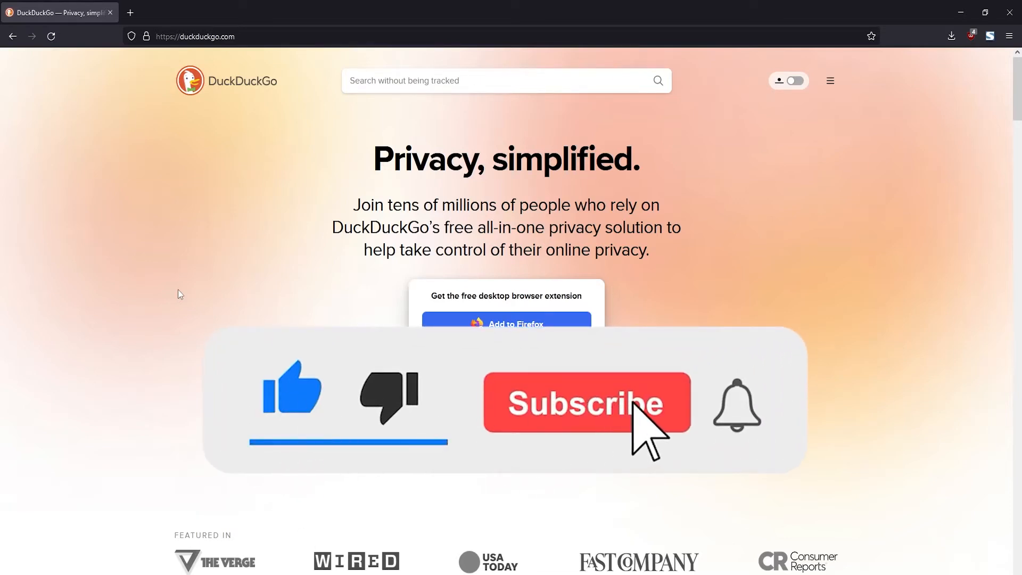
Step: Open LibreWolf Settings from the main menu while on the DuckDuckGo page
click(586, 402)
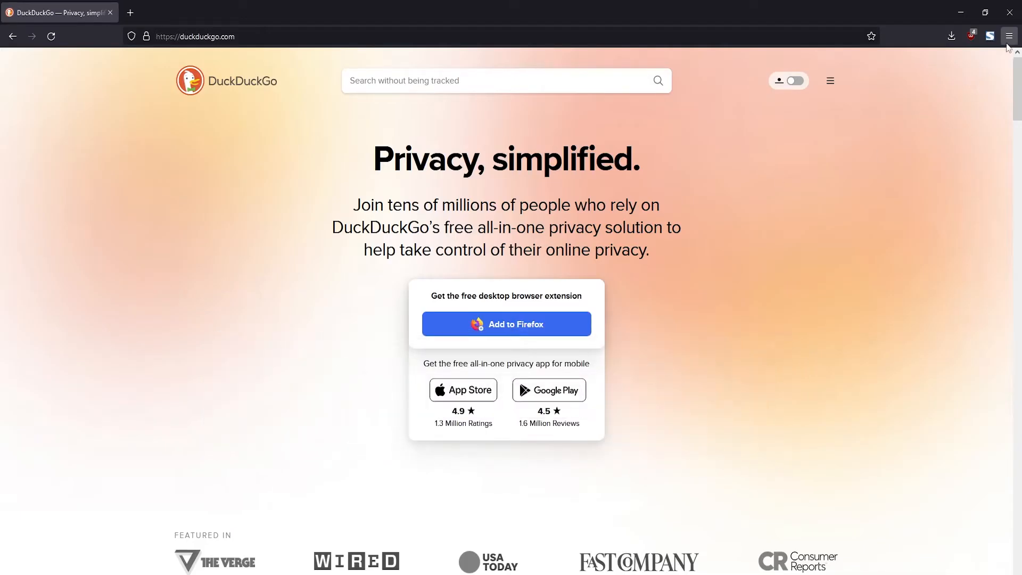
click(1009, 37)
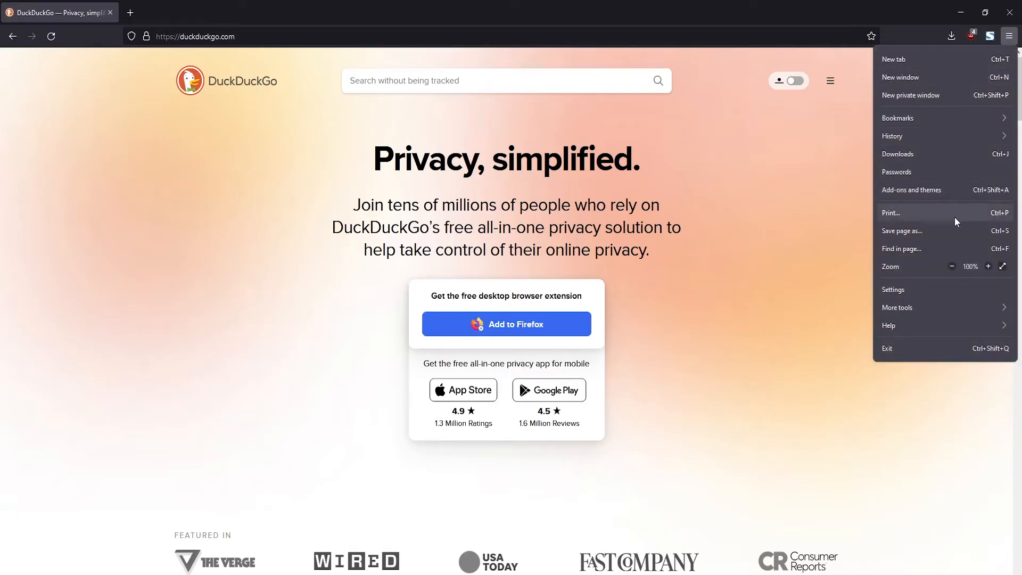
click(894, 290)
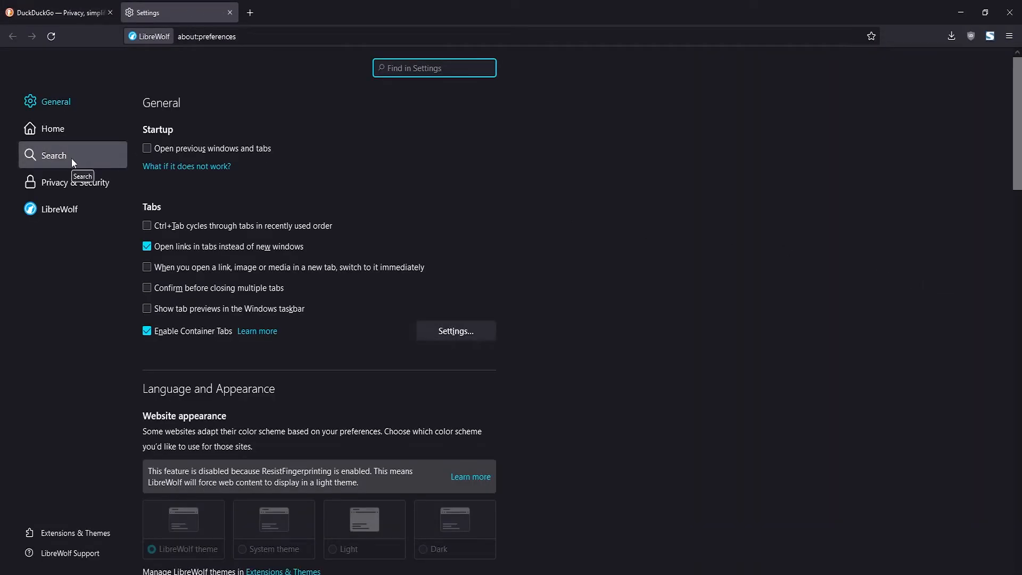
Step: Review the Default Search Engine choices in Search settings, leaving DuckDuckGo selected
click(53, 156)
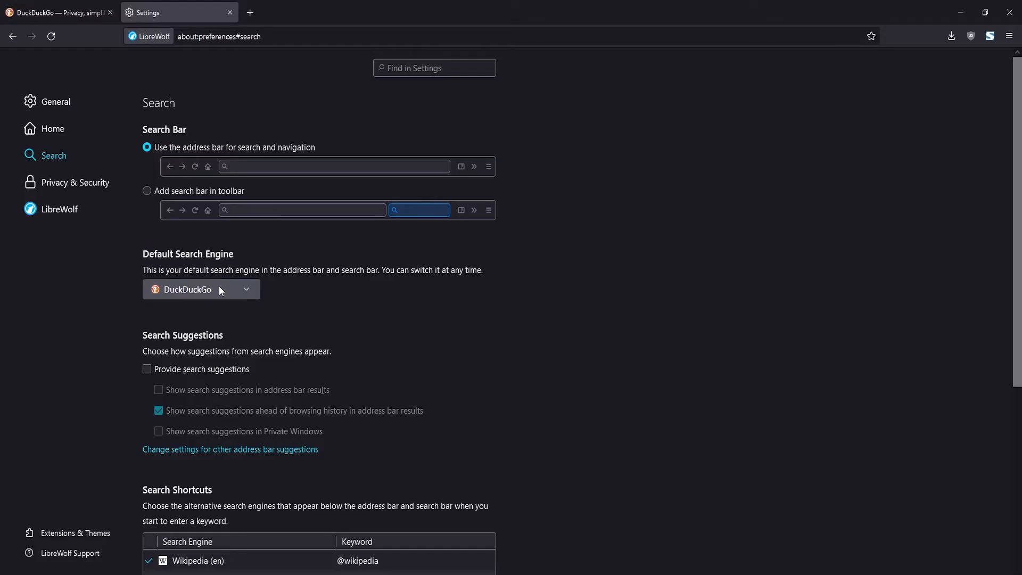
click(201, 288)
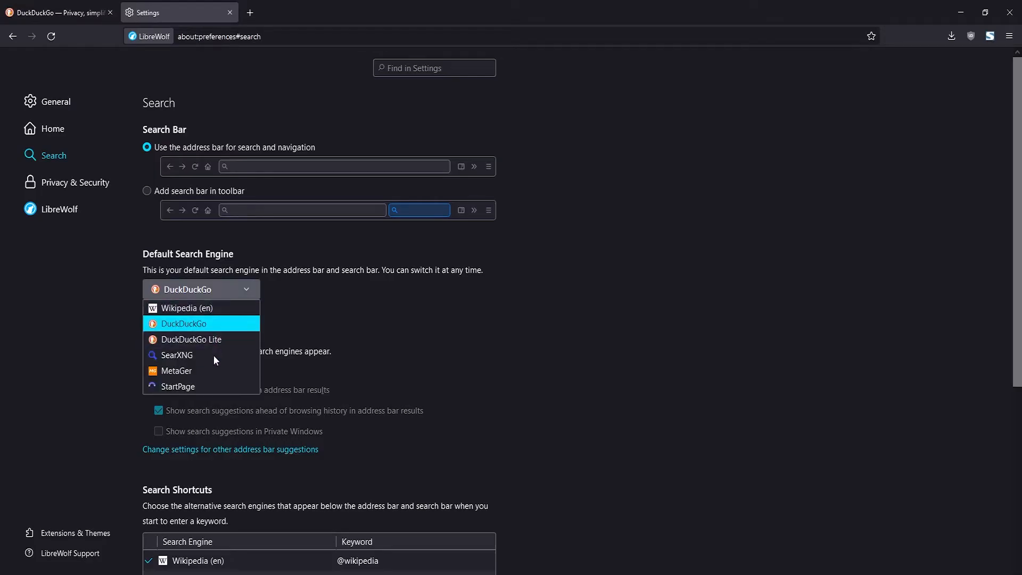
mouse_move(294, 319)
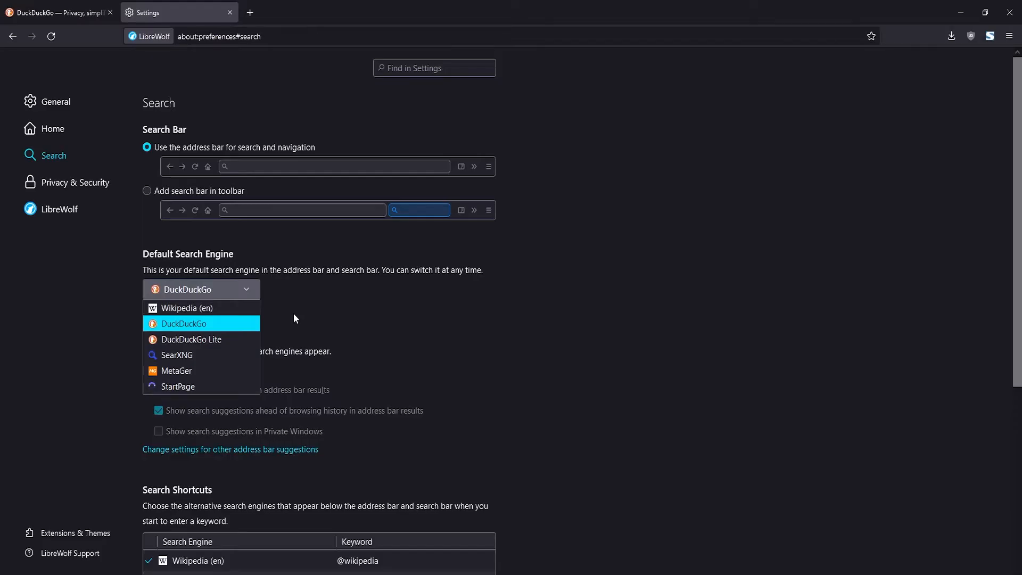
click(184, 324)
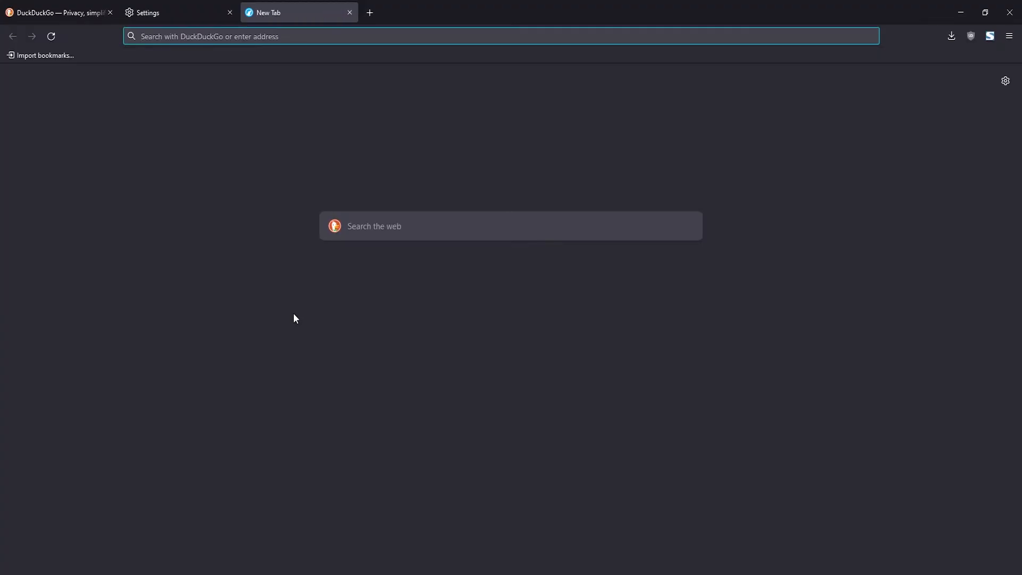
Step: Visit youtube.com, add YouTube as a search engine, and return to Search settings
text(youtube.com)
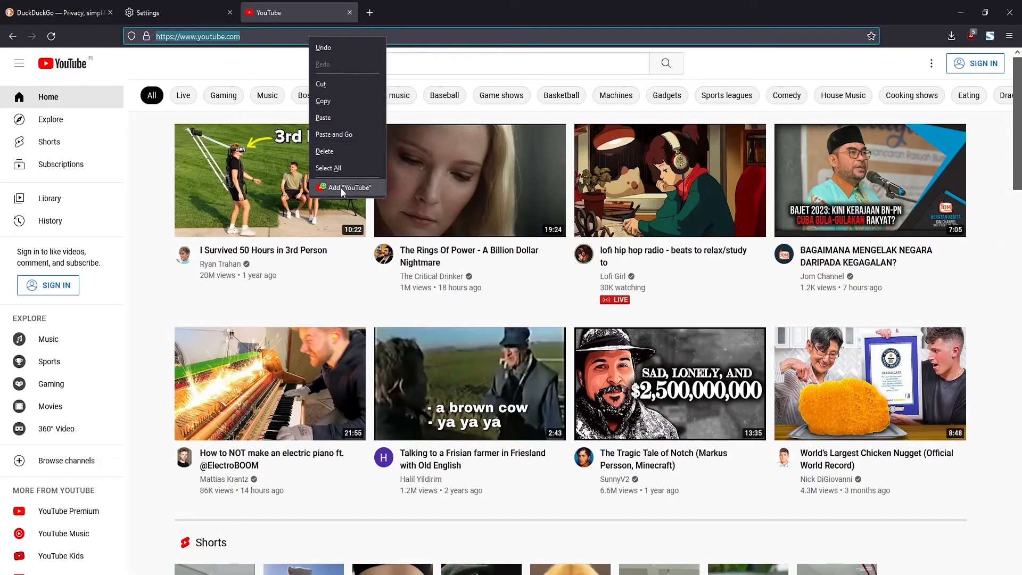
mouse_move(345, 187)
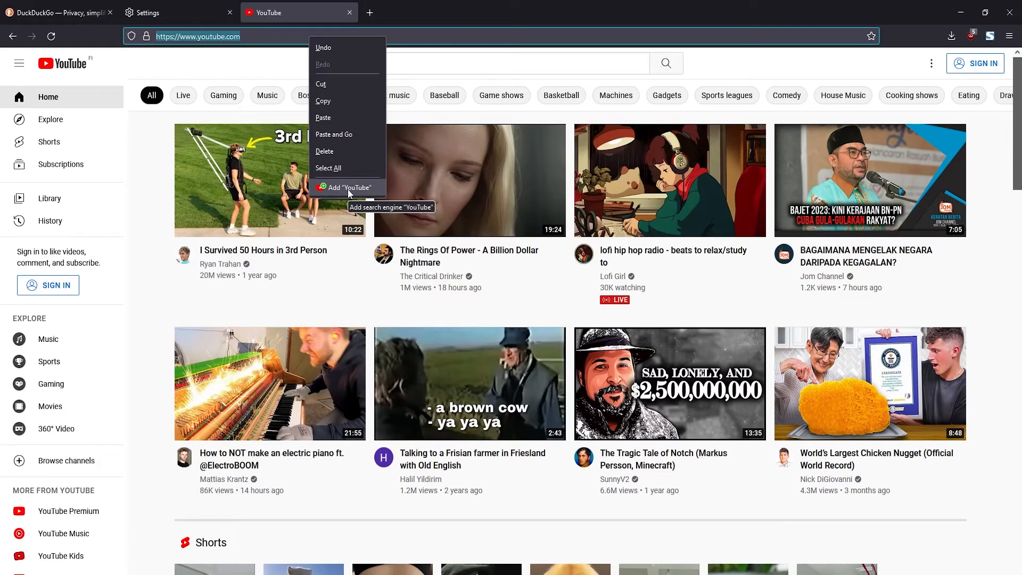
click(350, 192)
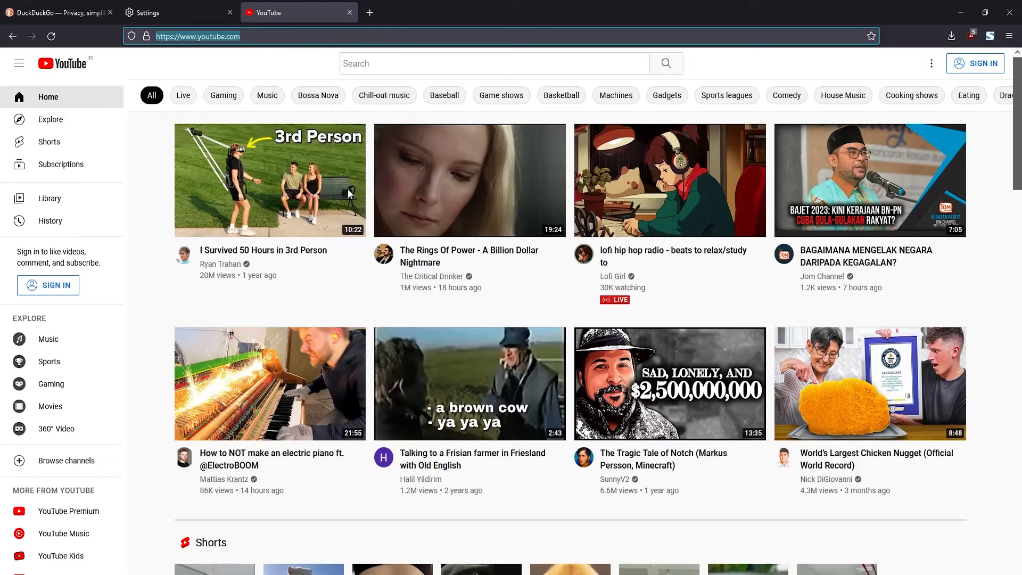
click(163, 12)
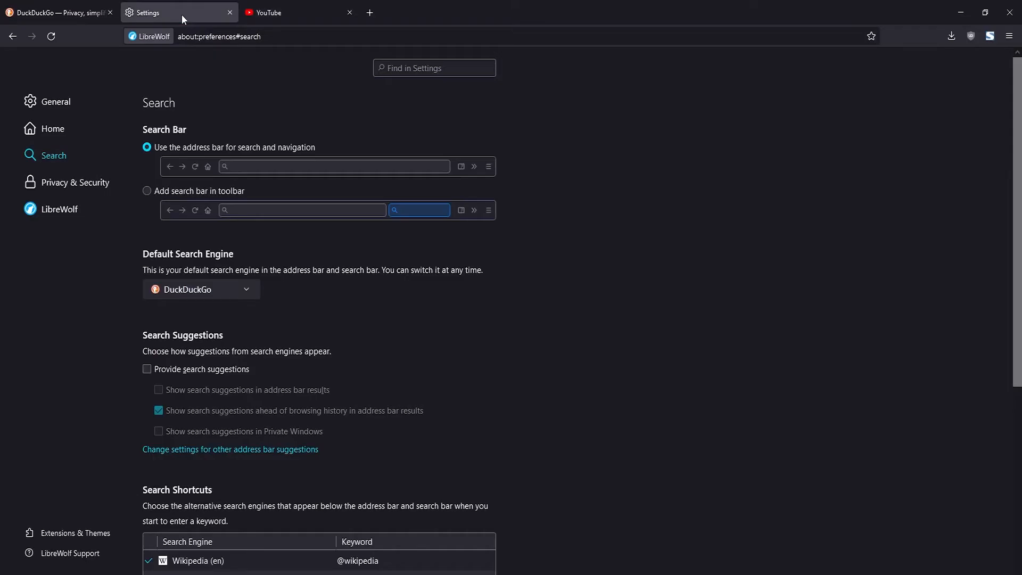
Step: Confirm YouTube is listed in the Default Search Engine dropdown
scroll(down, 3)
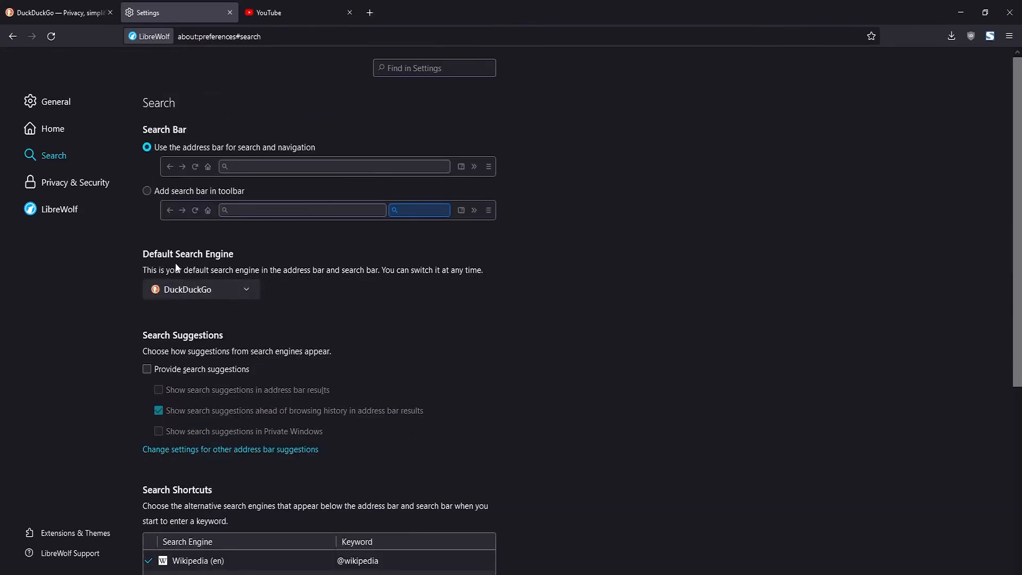
click(201, 289)
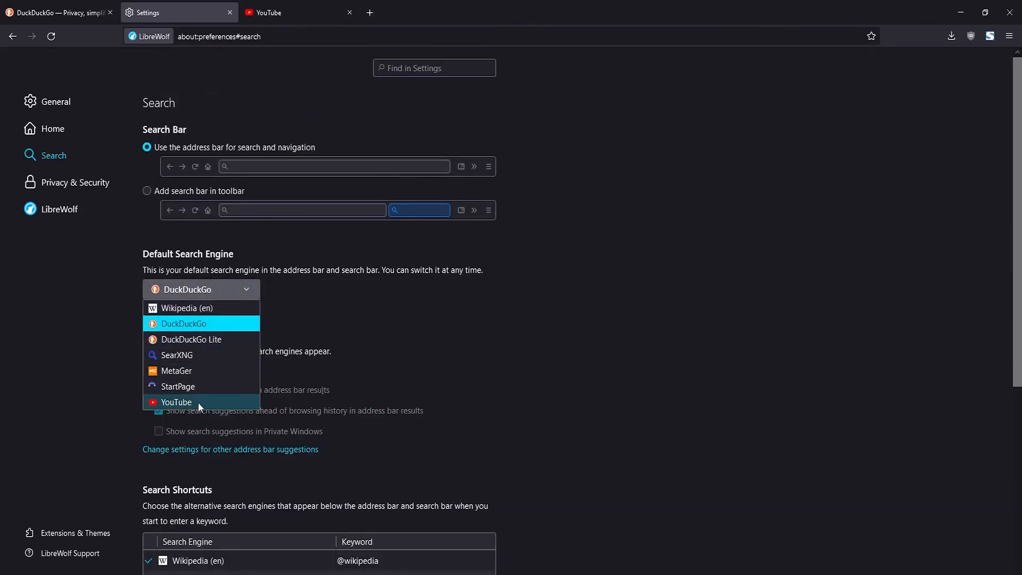